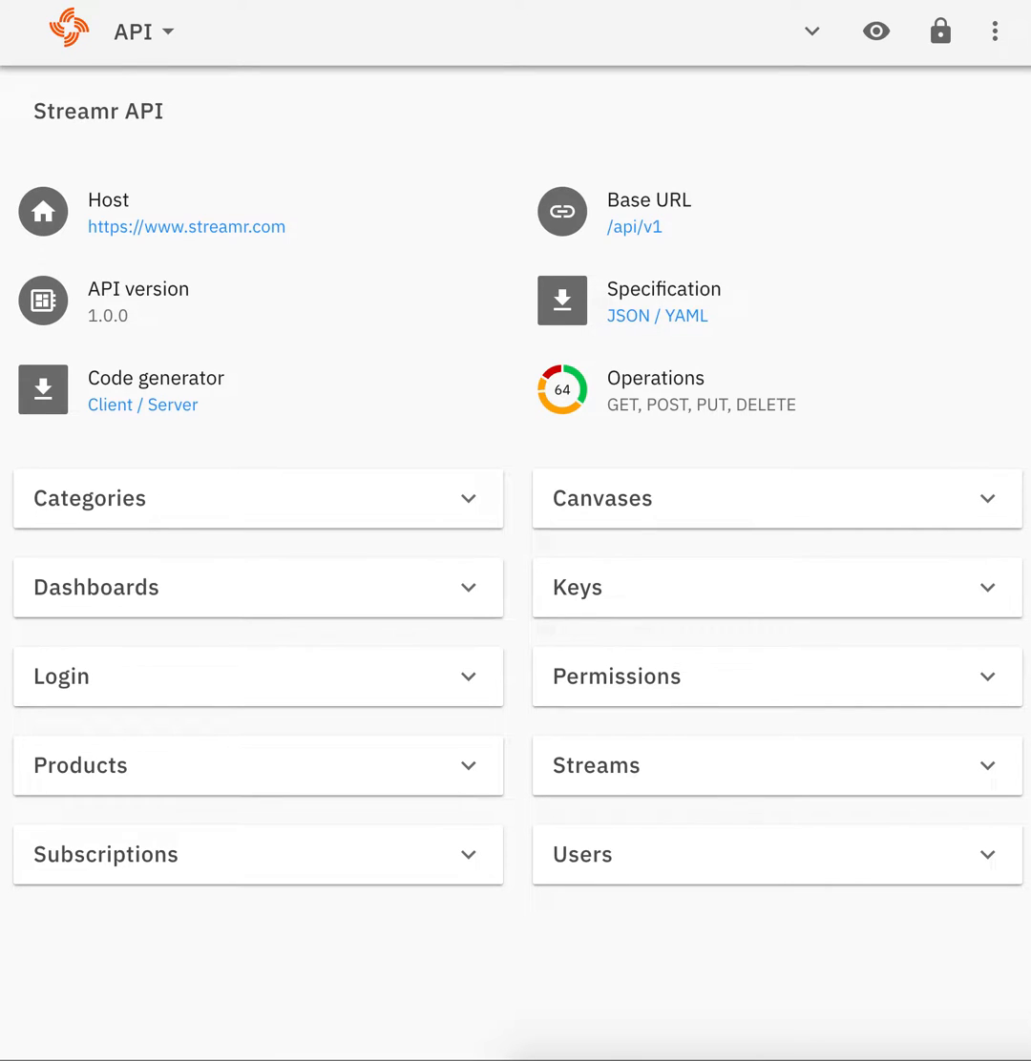
mouse_move(720, 527)
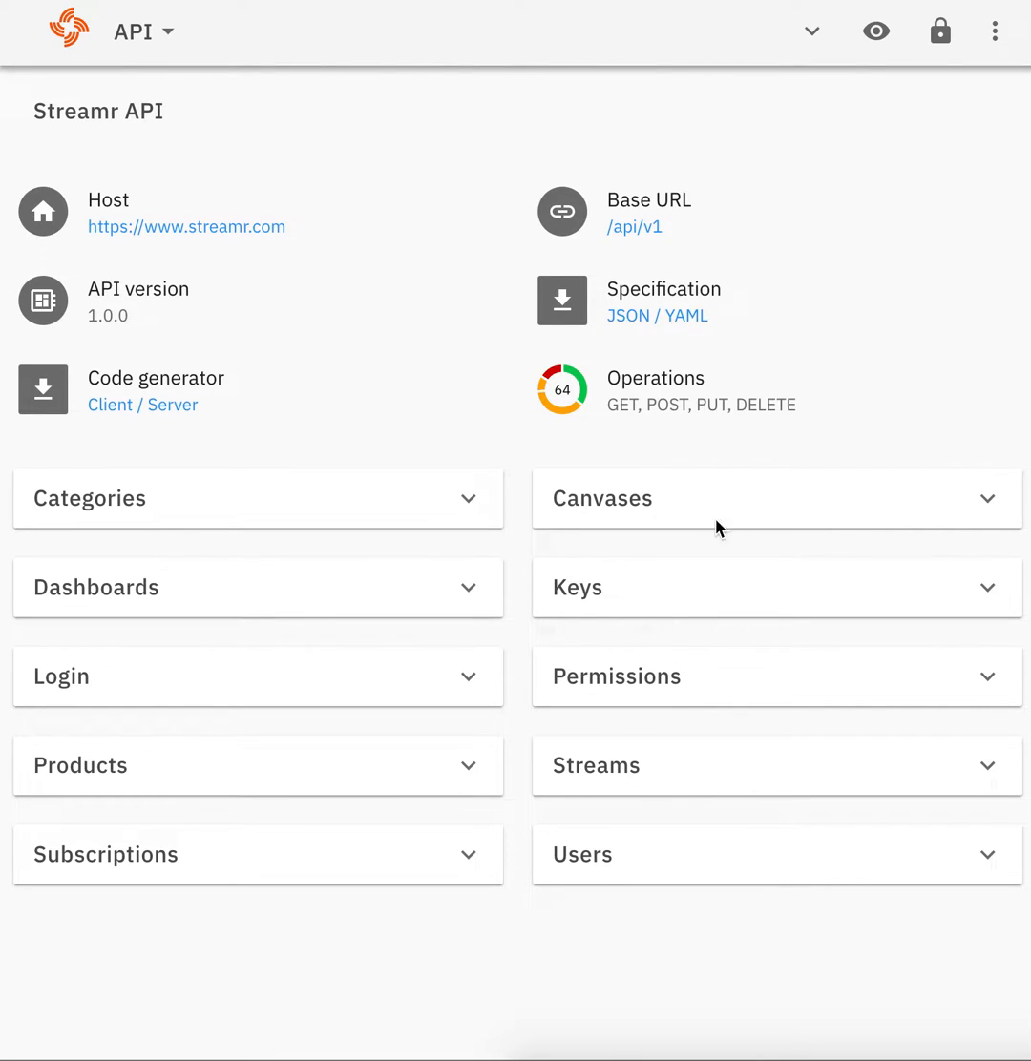
mouse_move(521, 596)
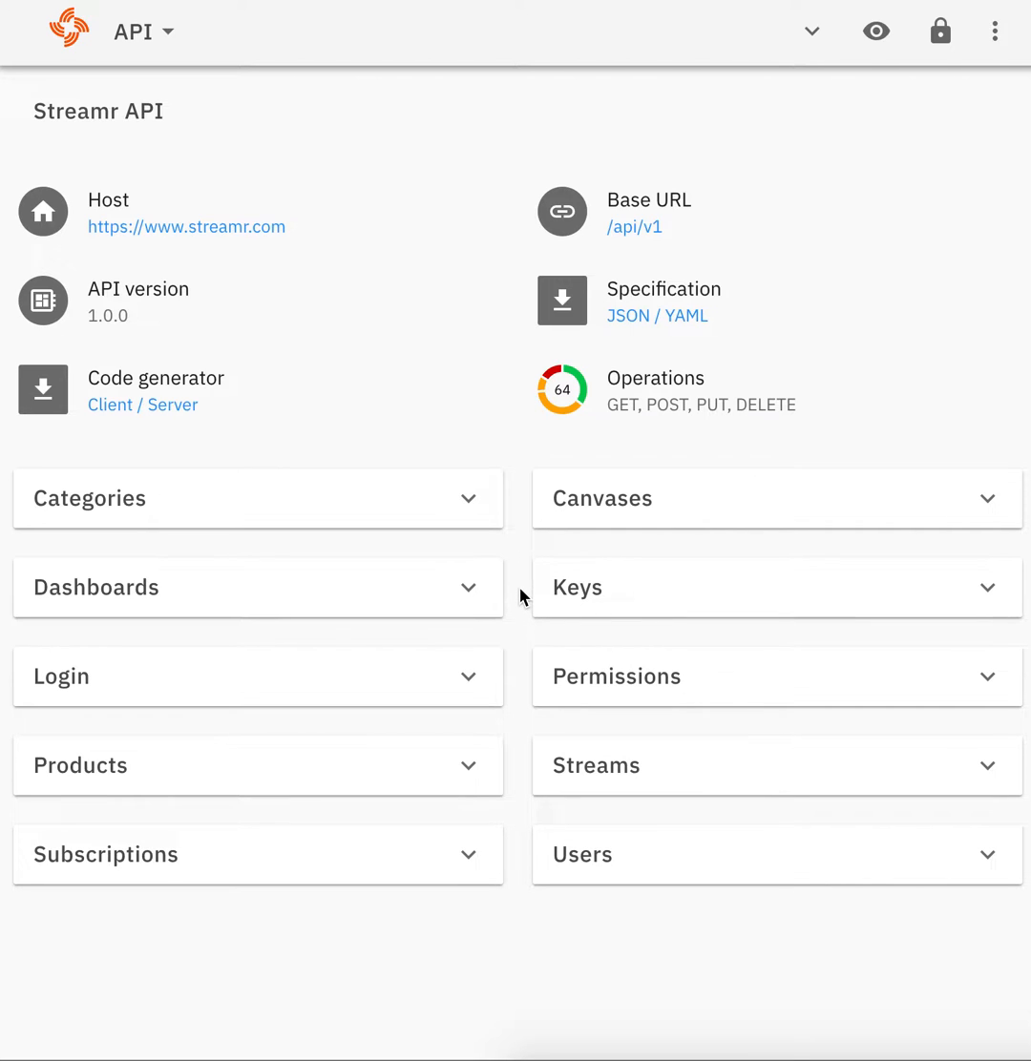
mouse_move(484, 718)
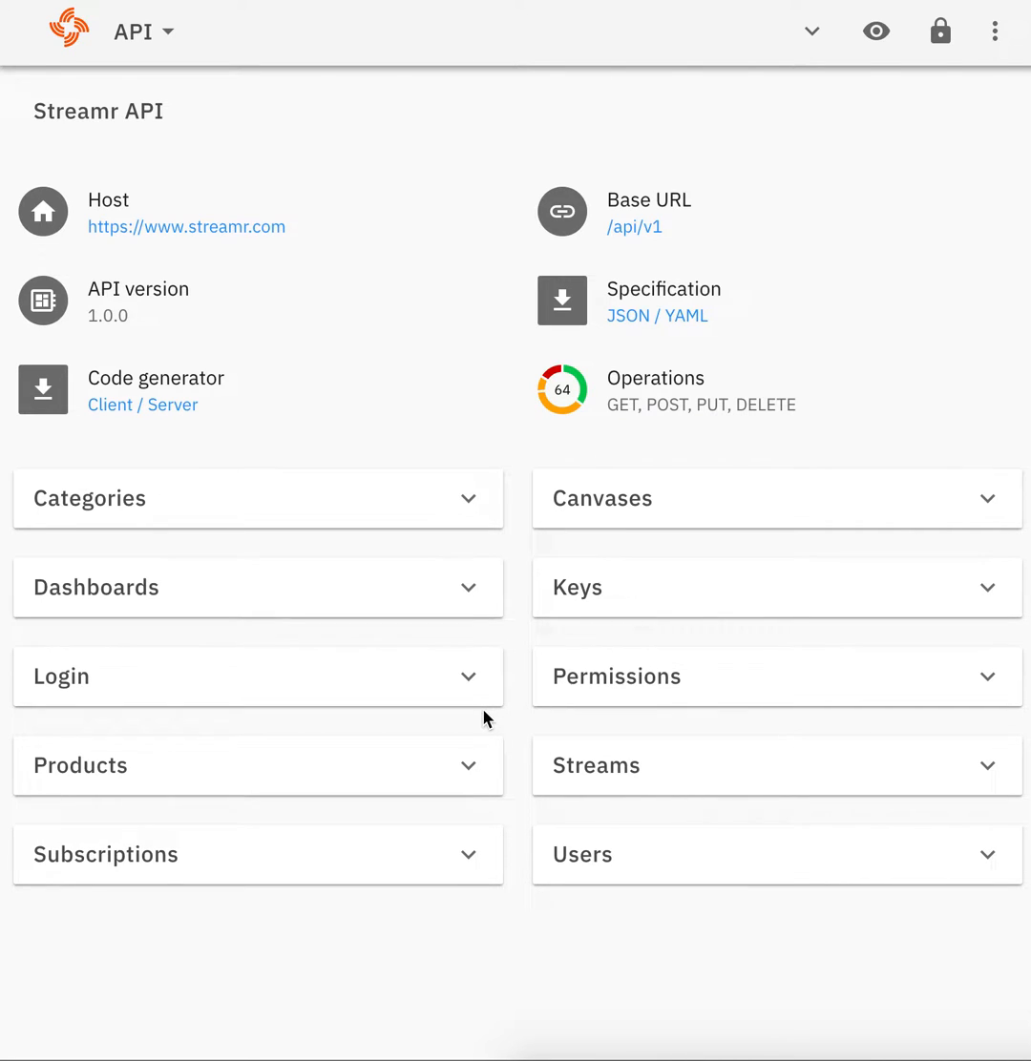
mouse_move(504, 749)
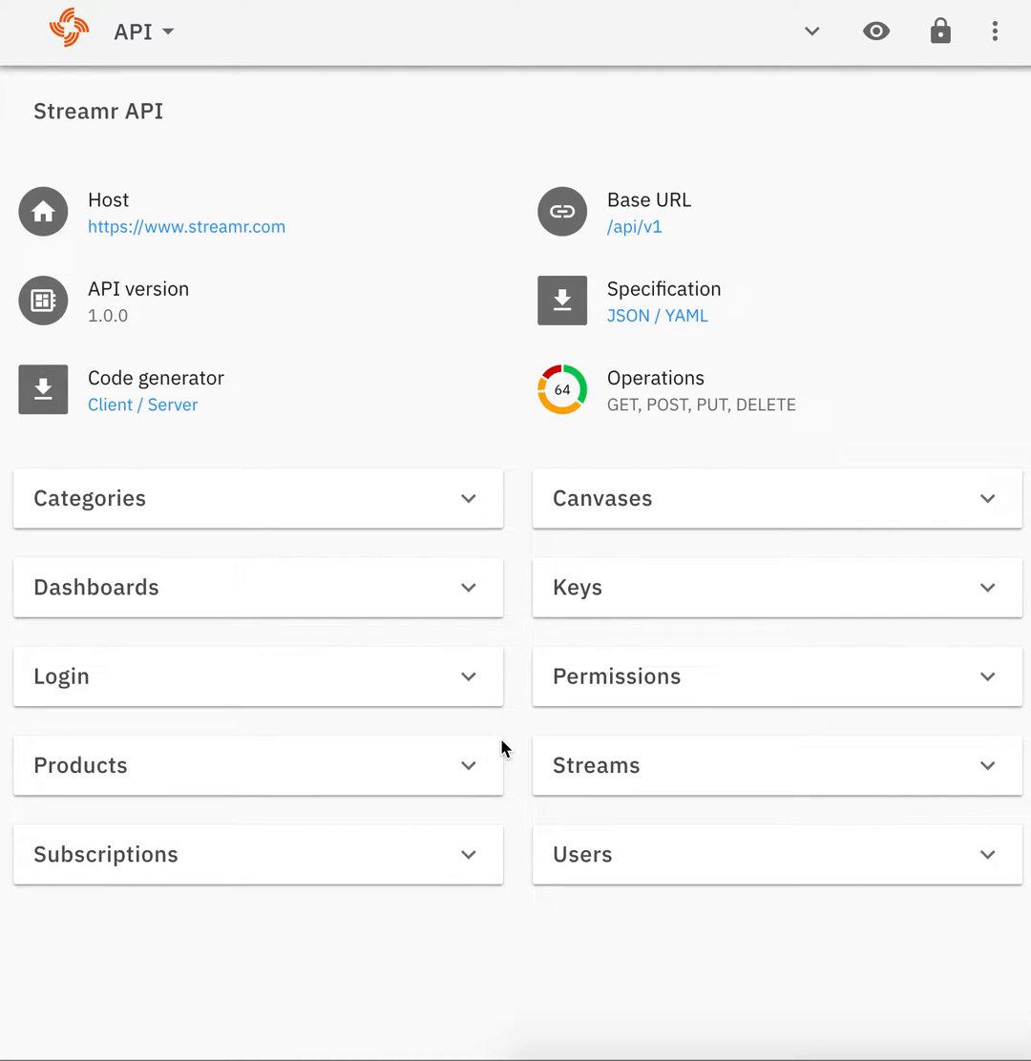
mouse_move(680, 523)
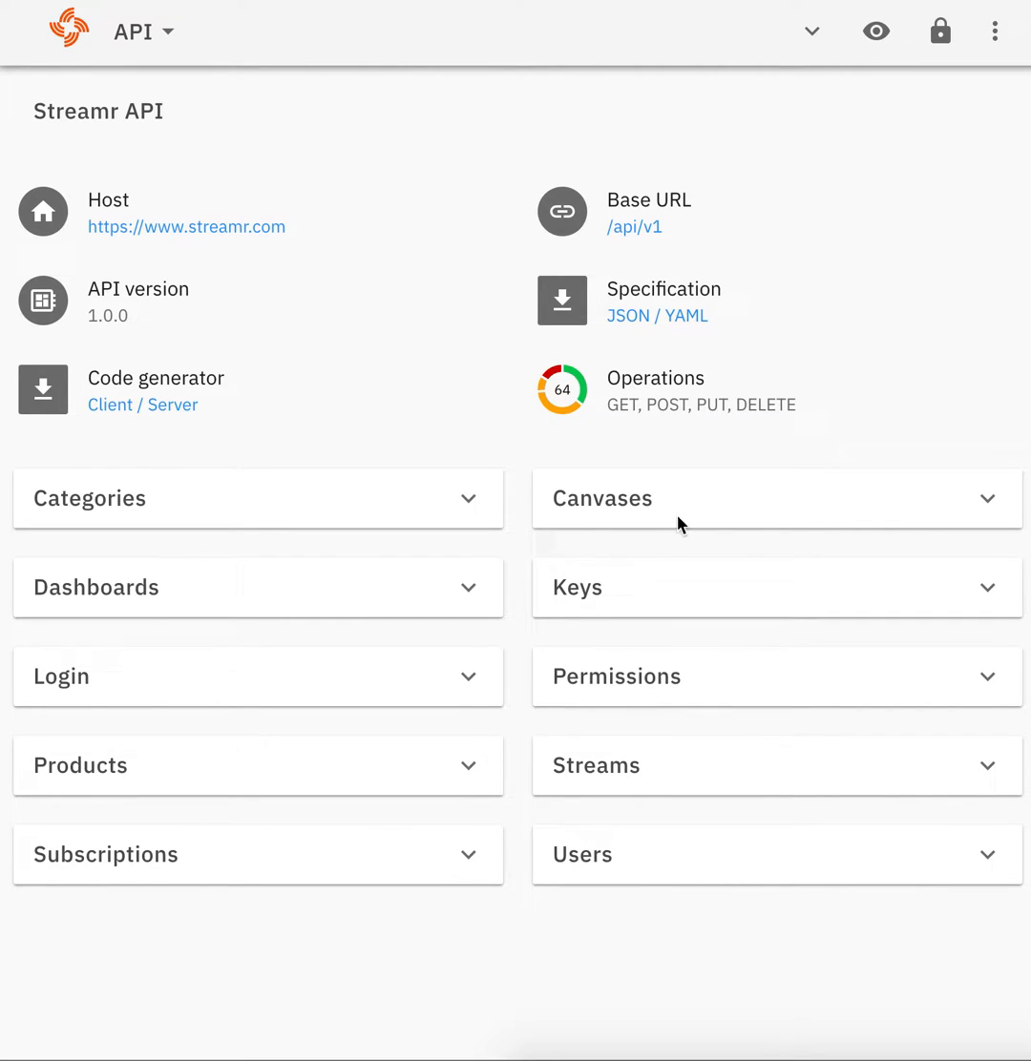
mouse_move(941, 31)
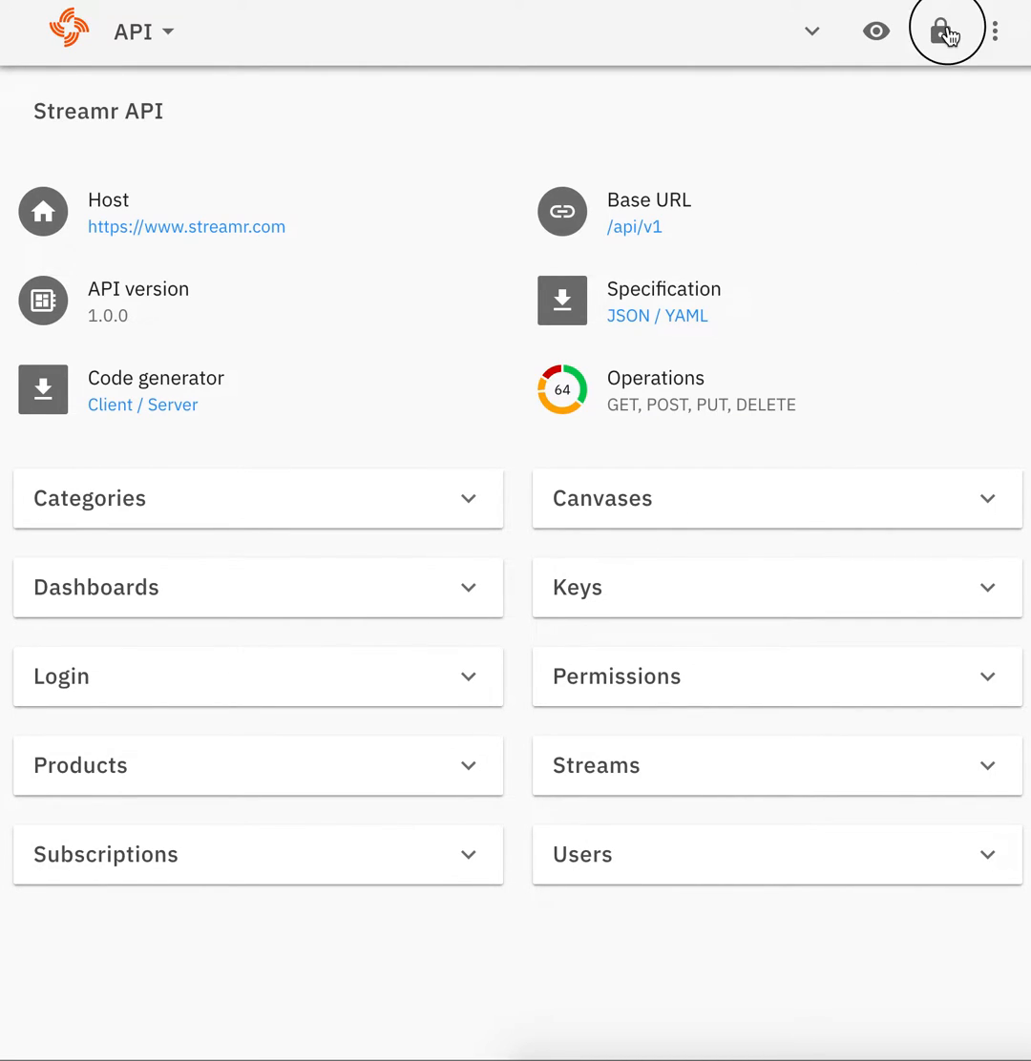
Enter an API key via the lock icon and expand the Products operations group
click(945, 30)
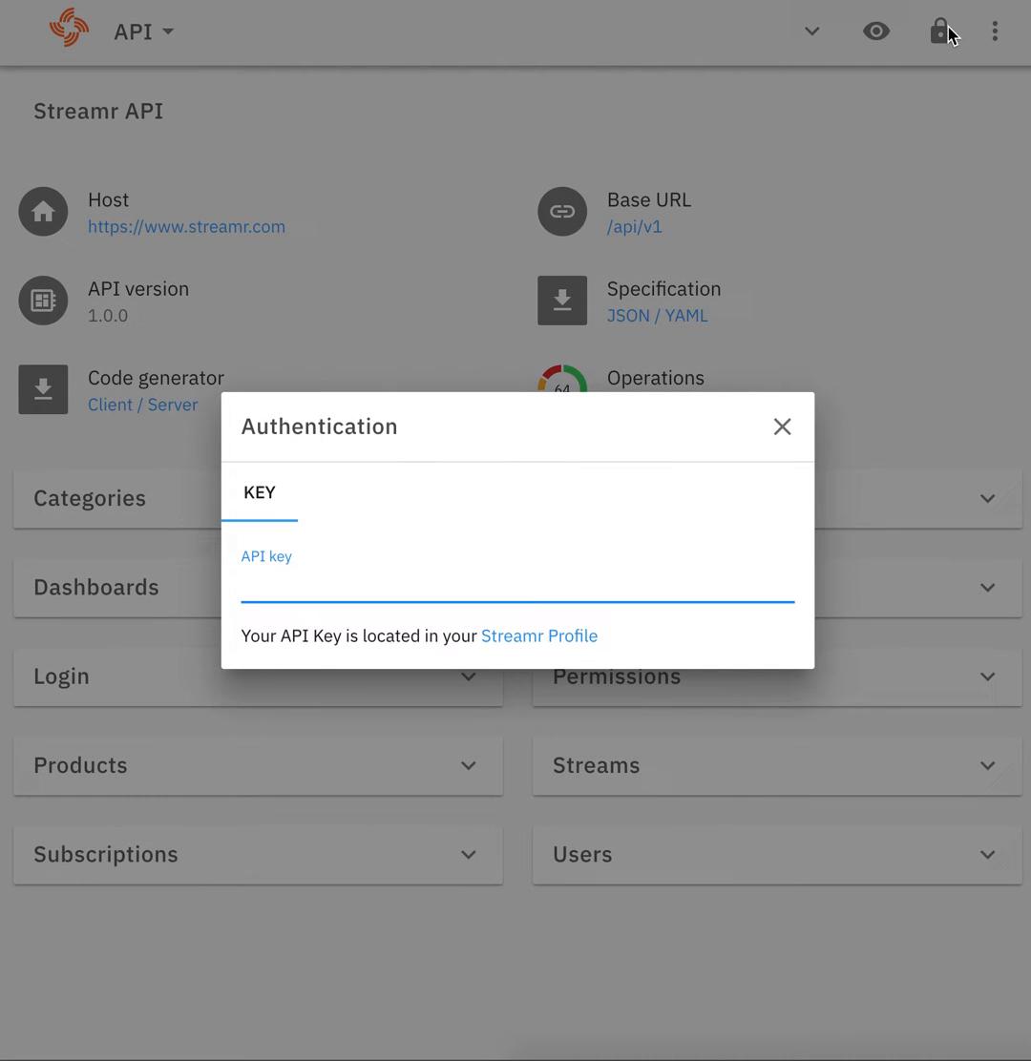
mouse_move(514, 567)
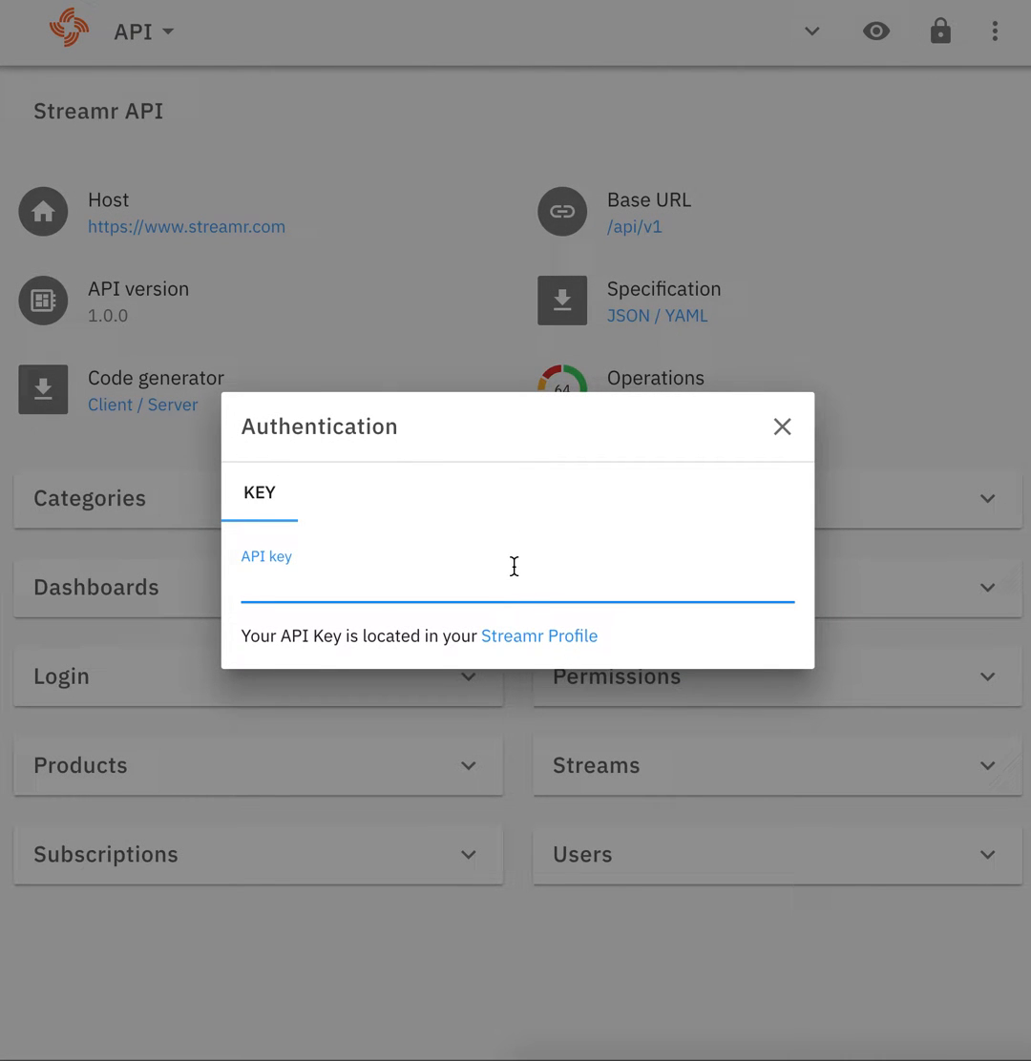
mouse_move(539, 636)
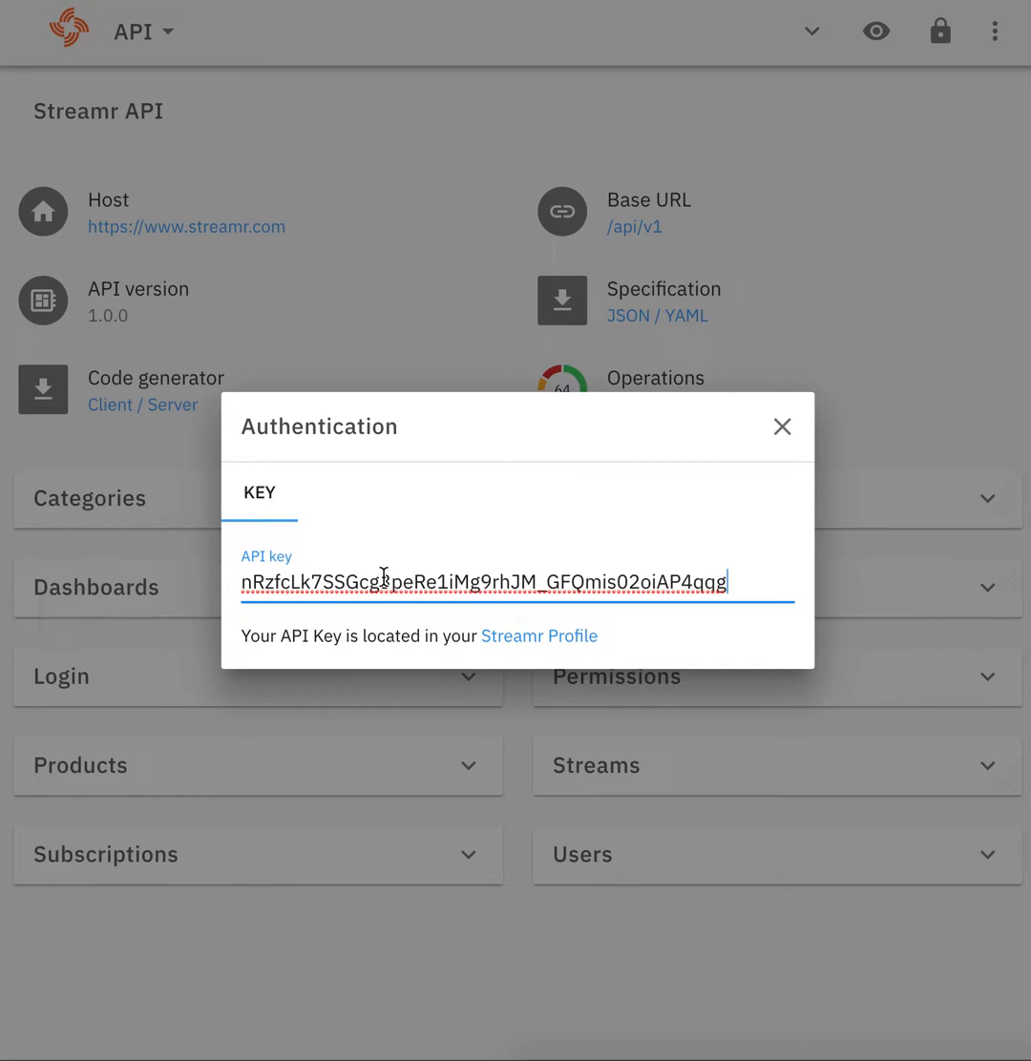
mouse_move(546, 964)
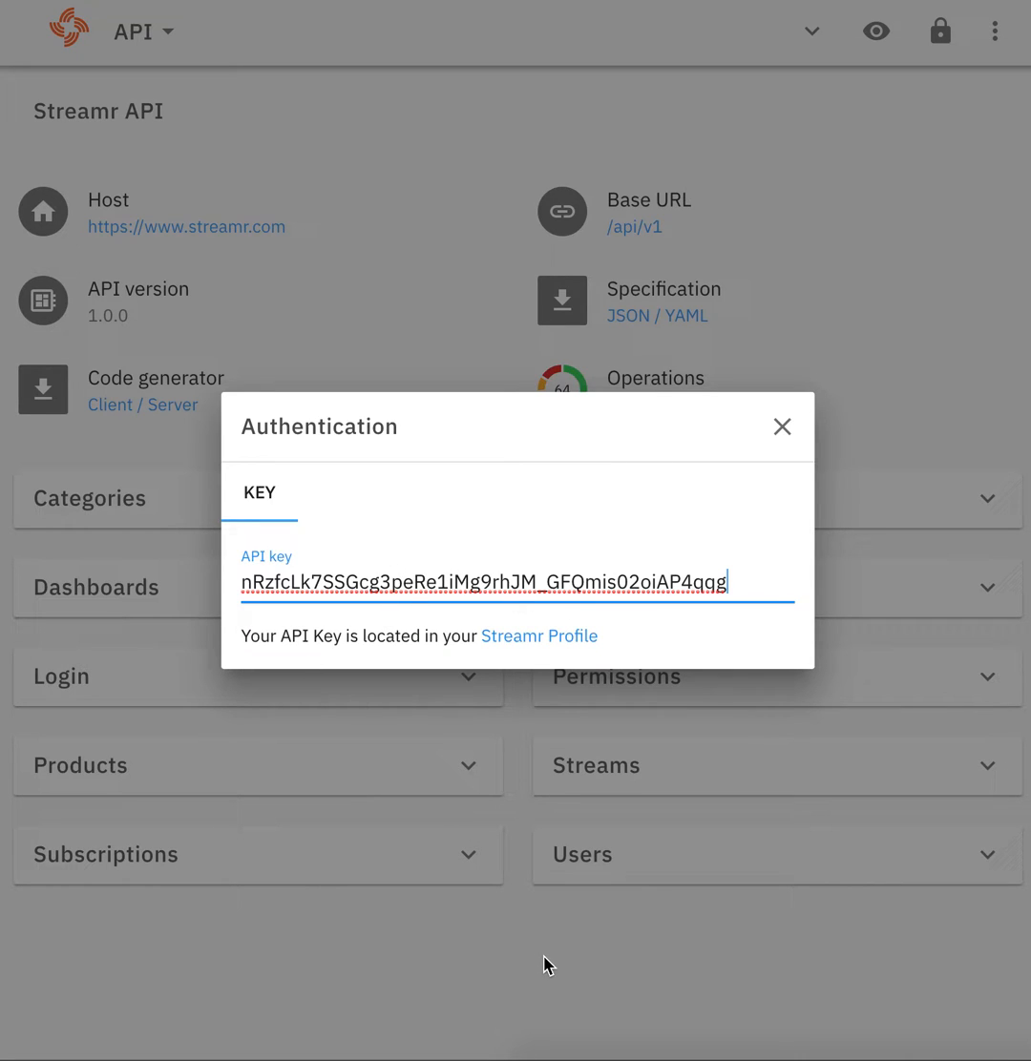
click(782, 428)
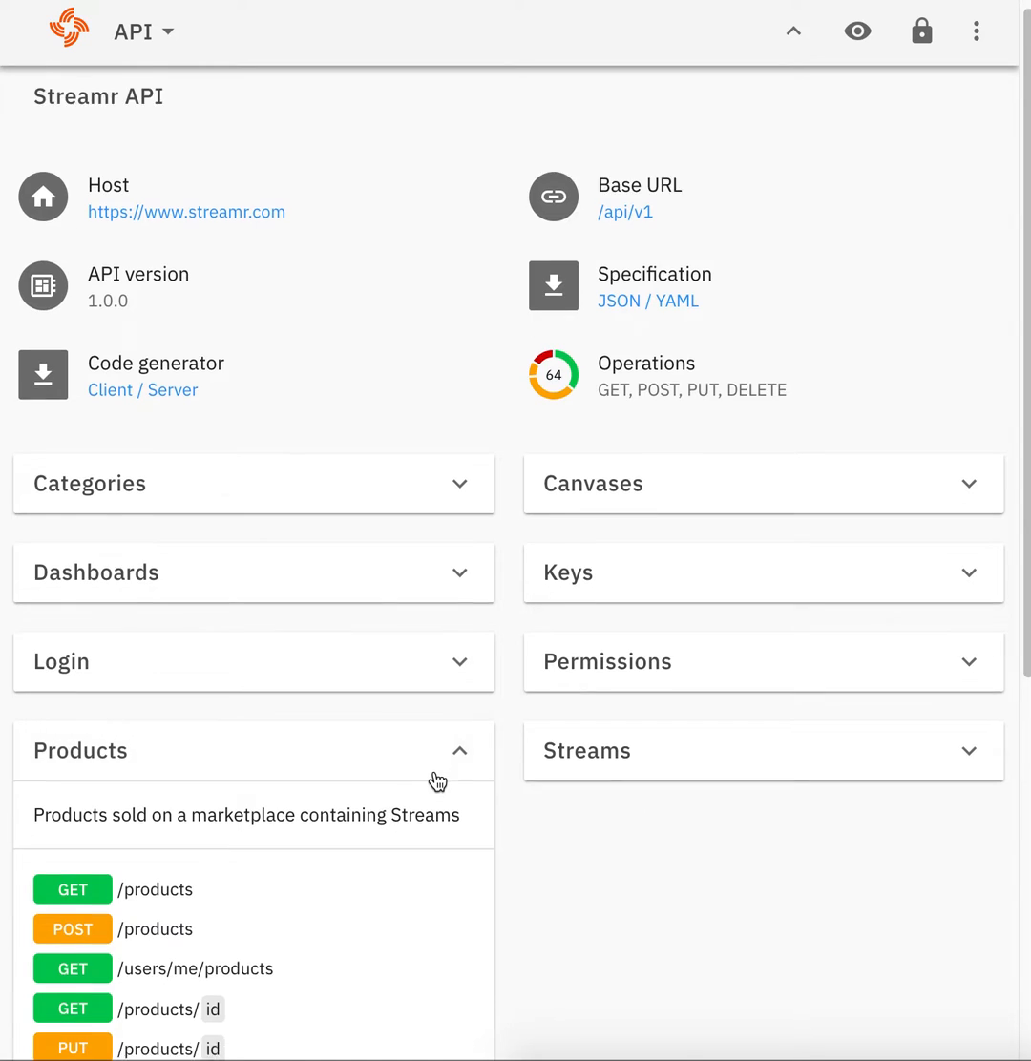
View the GET /products operation details with its example 200 product-array response
scroll(down, 3)
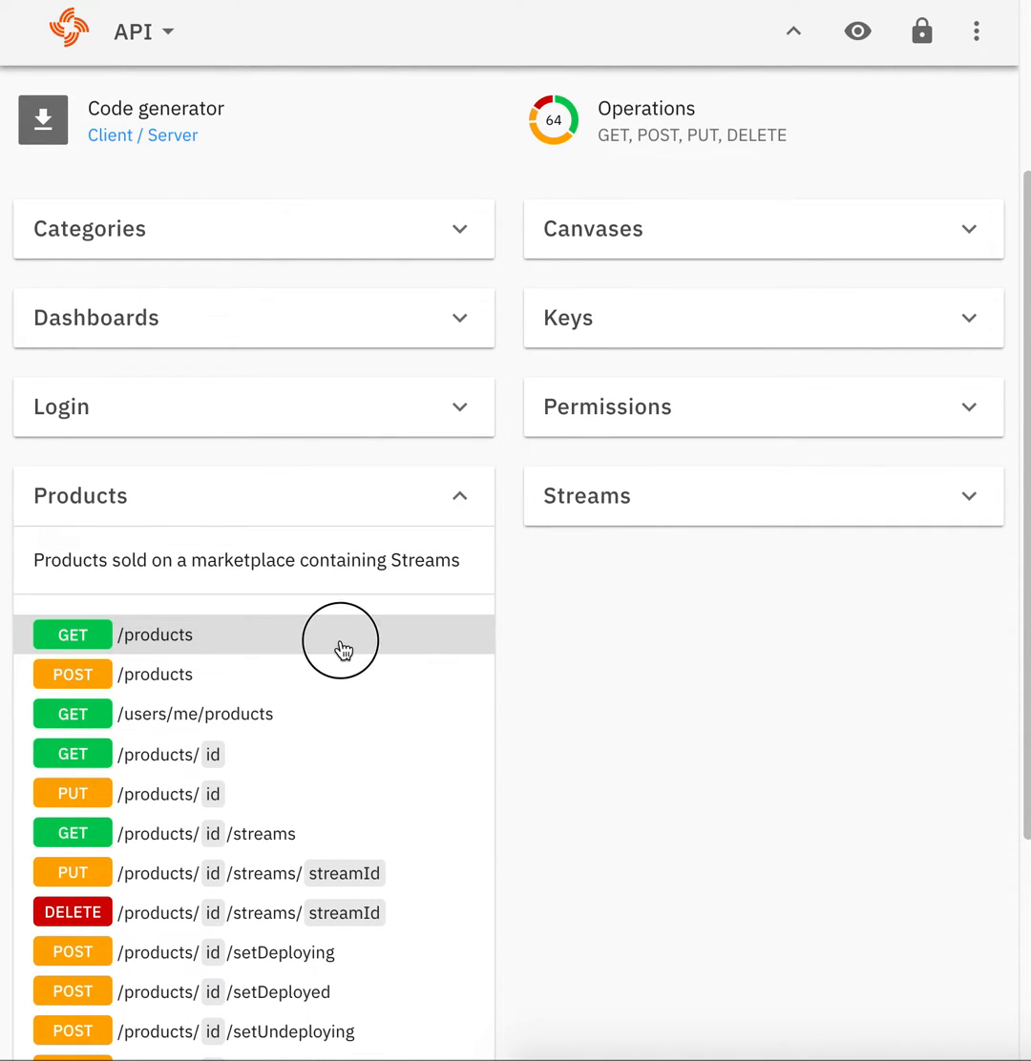
click(155, 634)
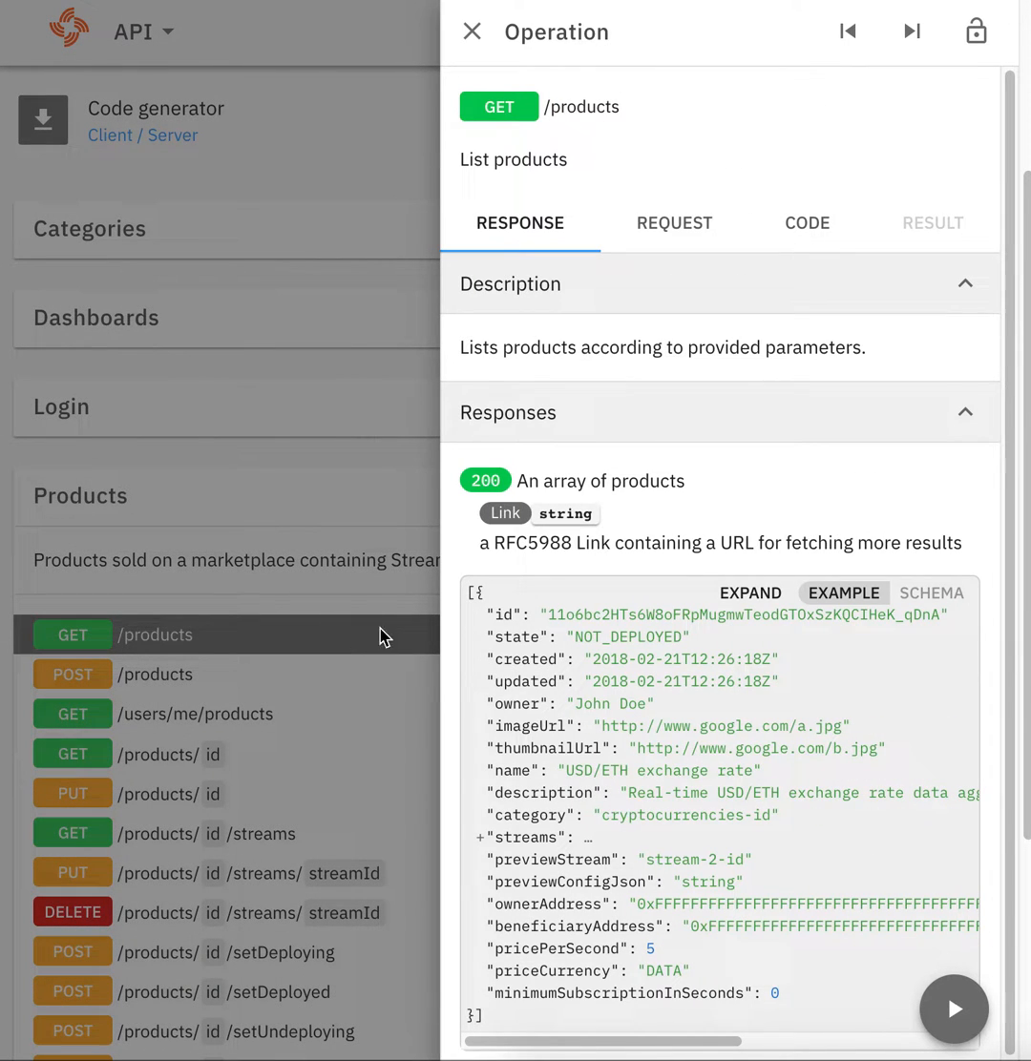
mouse_move(691, 432)
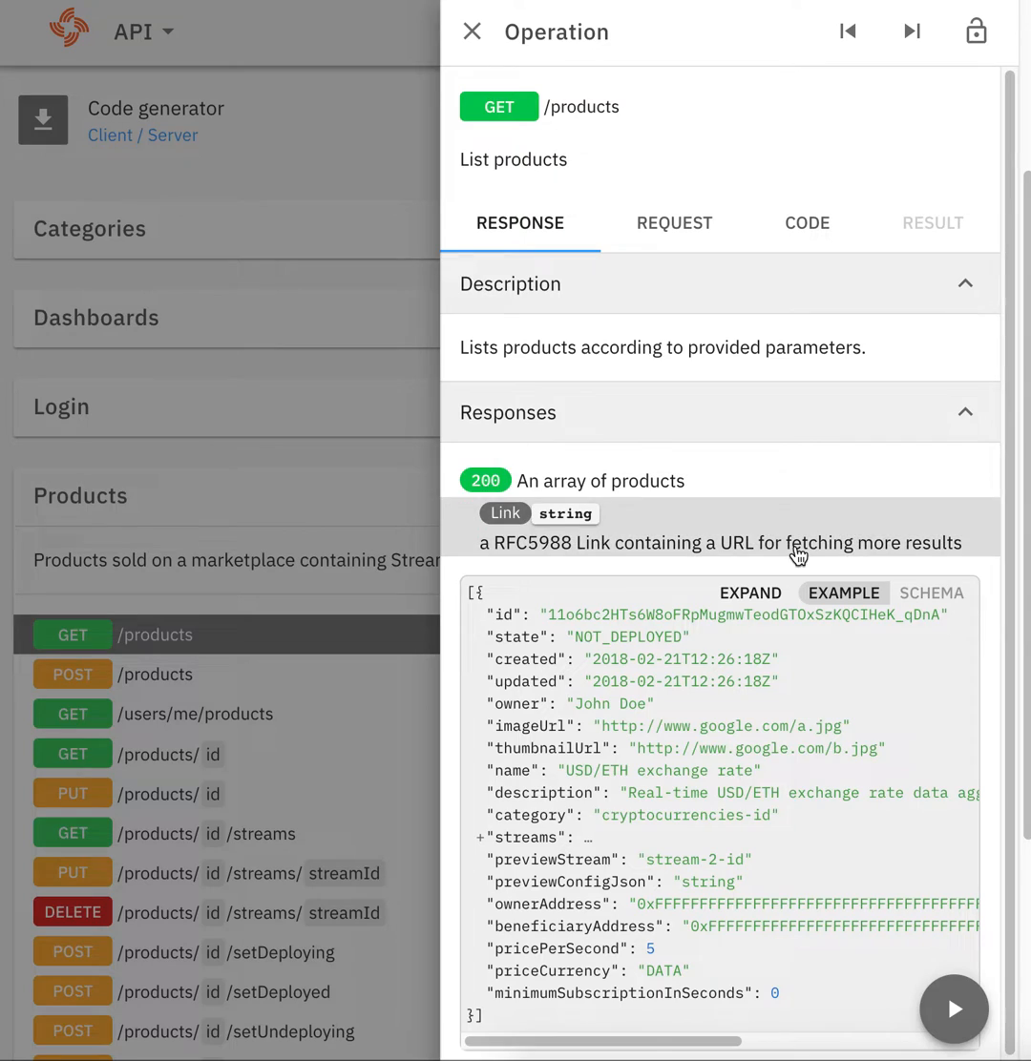
mouse_move(952, 1008)
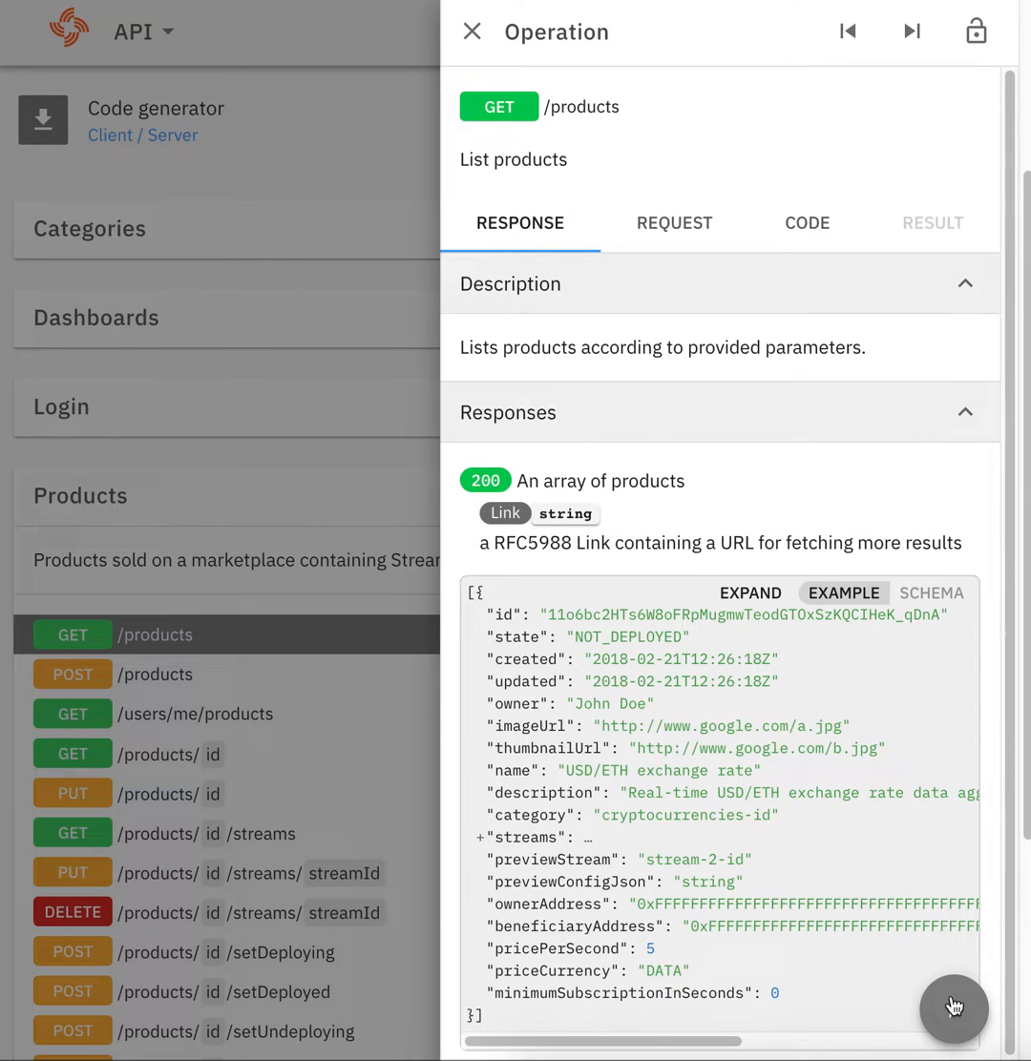
mouse_move(953, 1008)
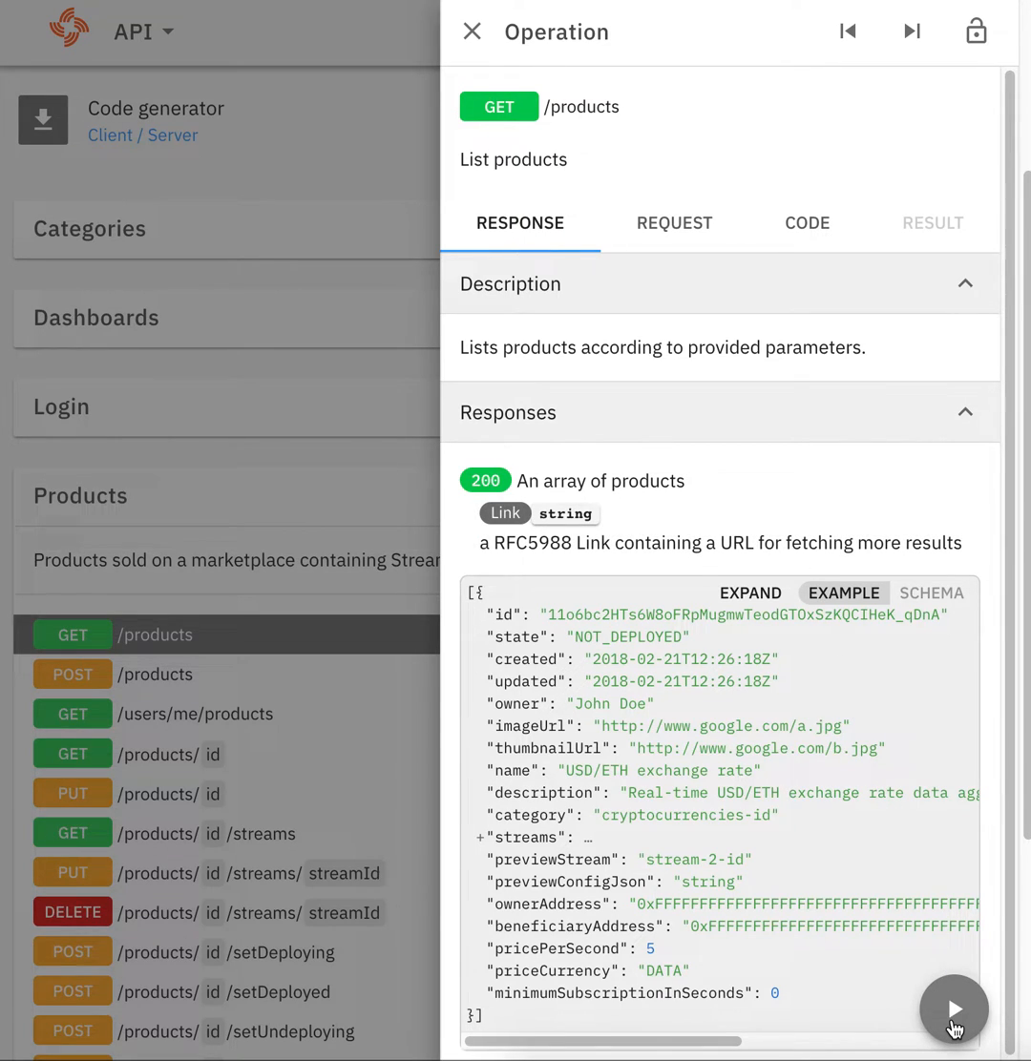
Execute GET /products, returning 200 OK with a JSON list including Weather Ruuvi
click(674, 221)
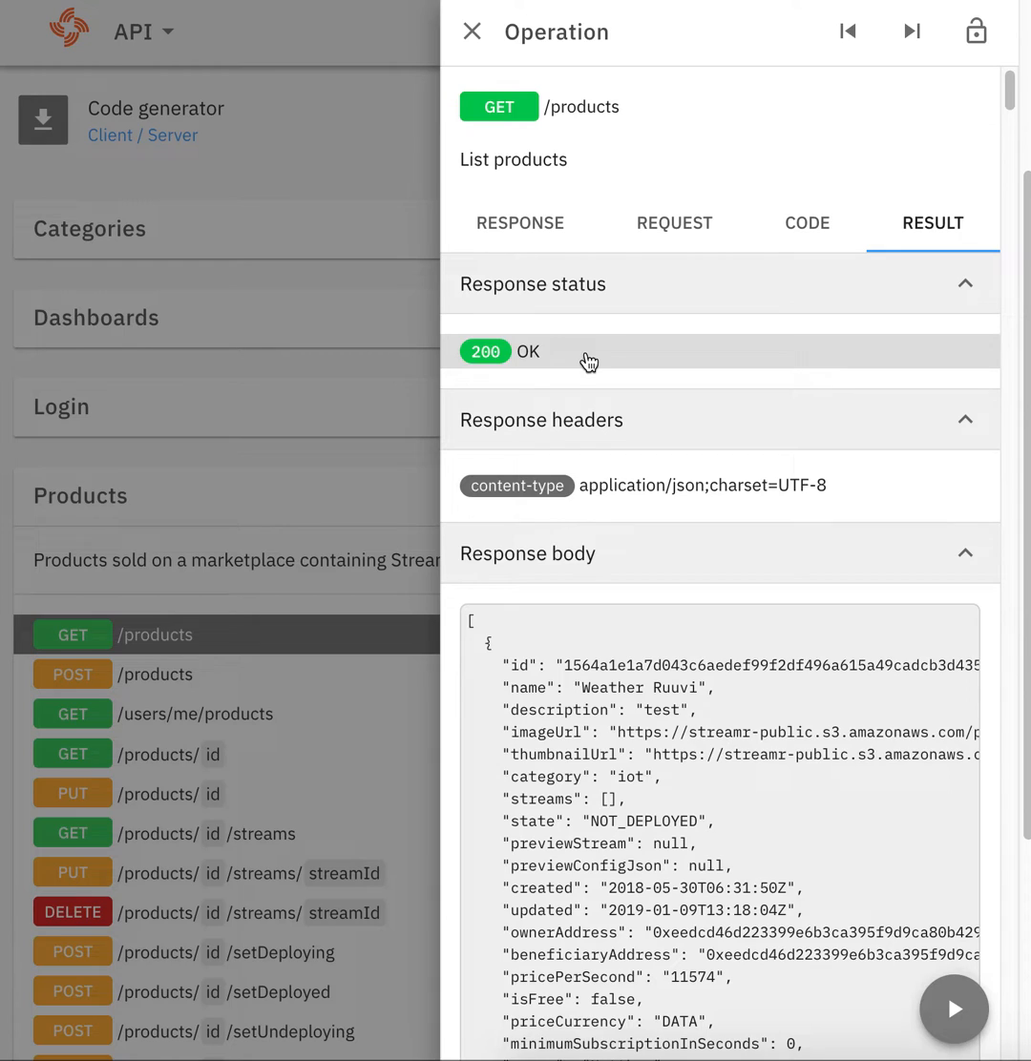
mouse_move(638, 614)
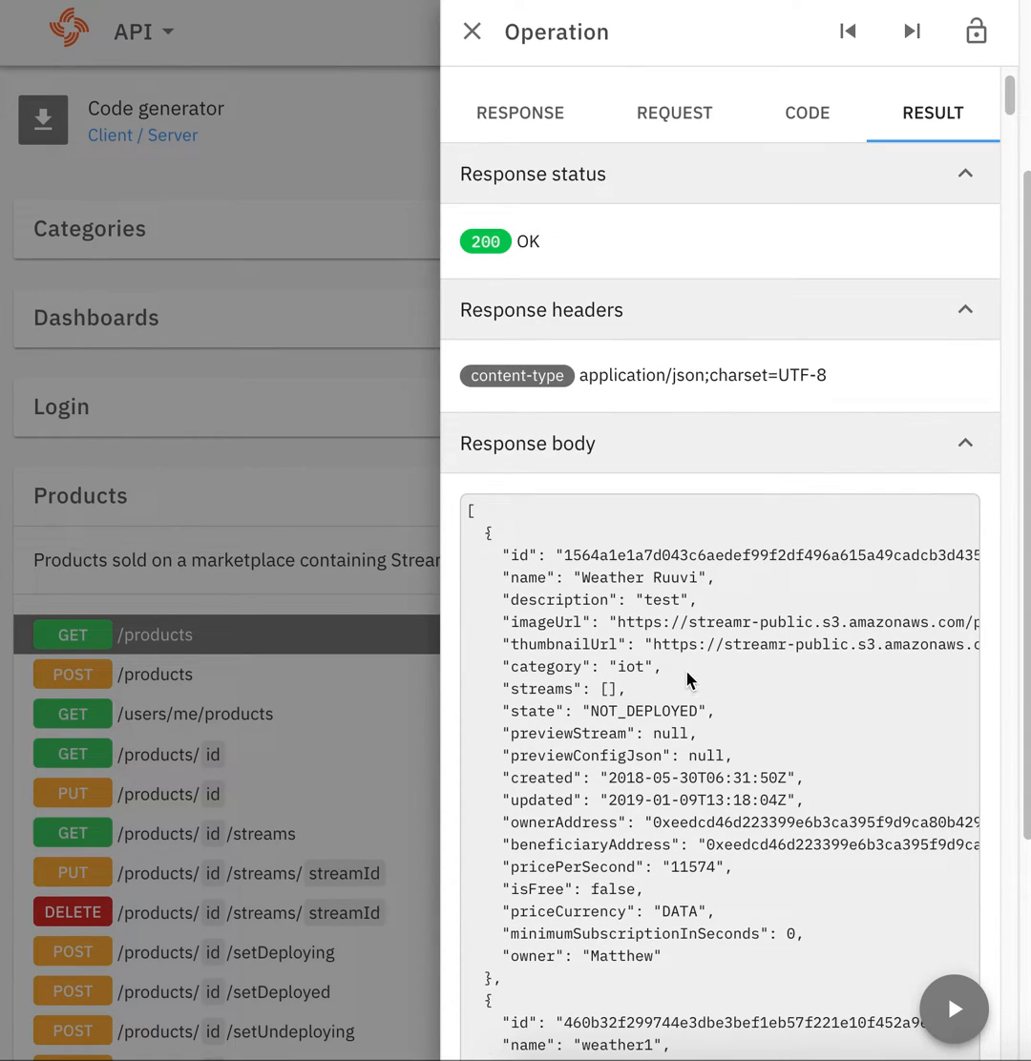
mouse_move(544, 556)
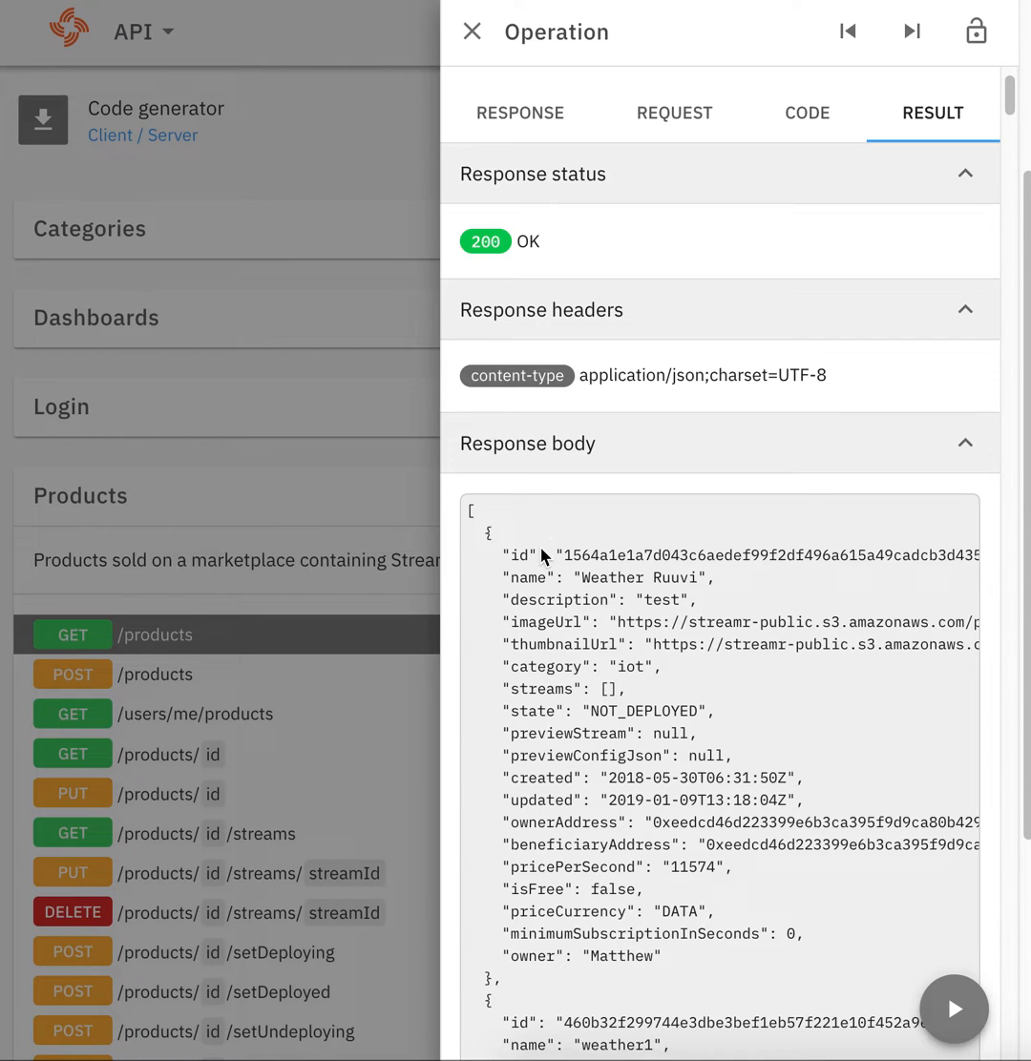
mouse_move(707, 622)
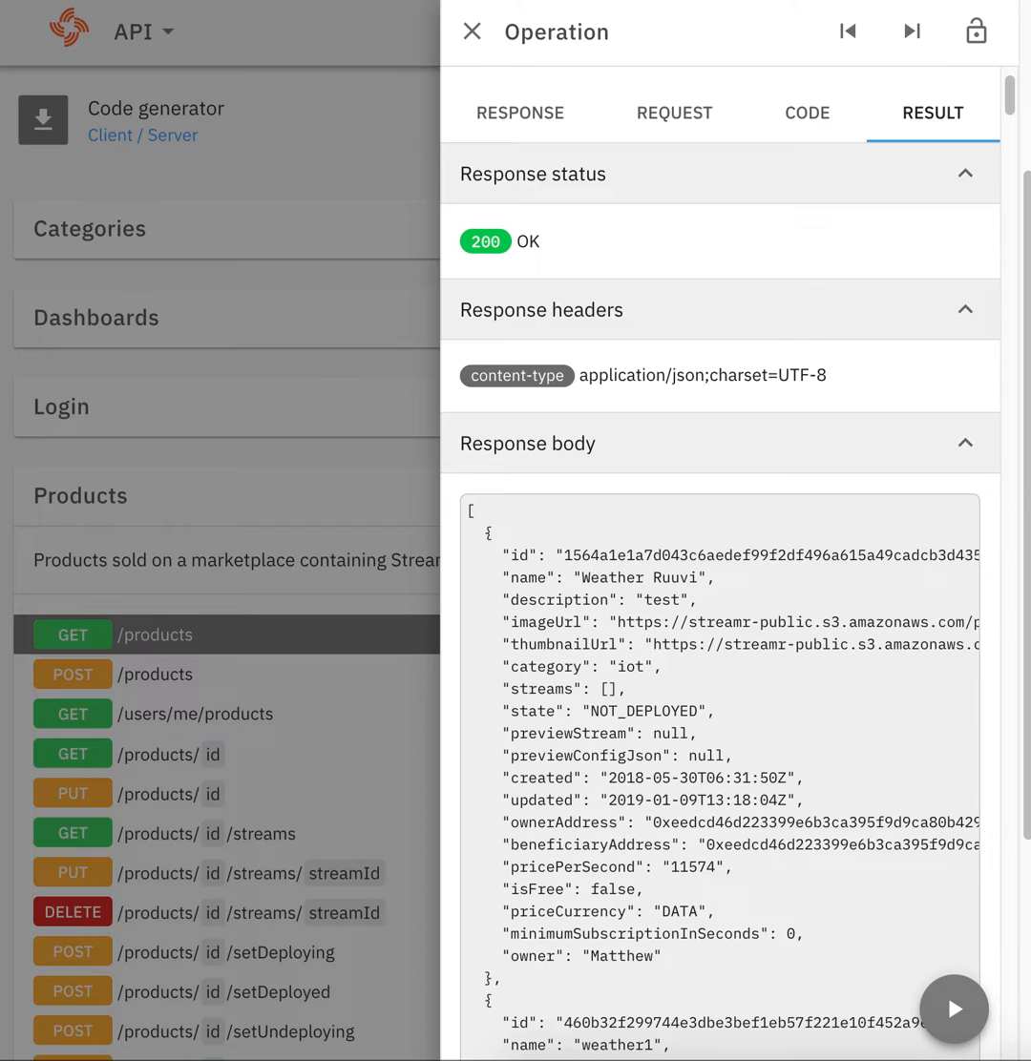
Close the operation details, leaving the Products operations list visible
click(470, 30)
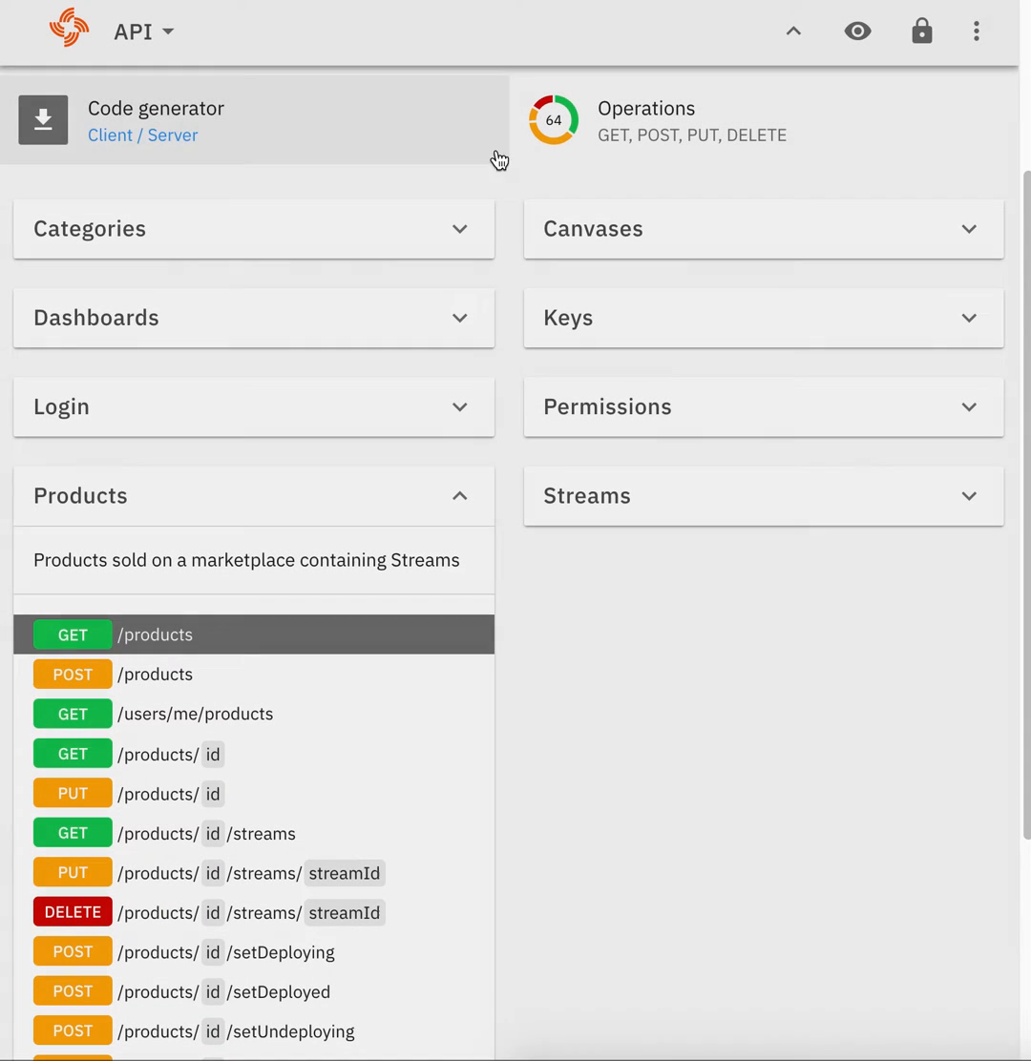
mouse_move(537, 596)
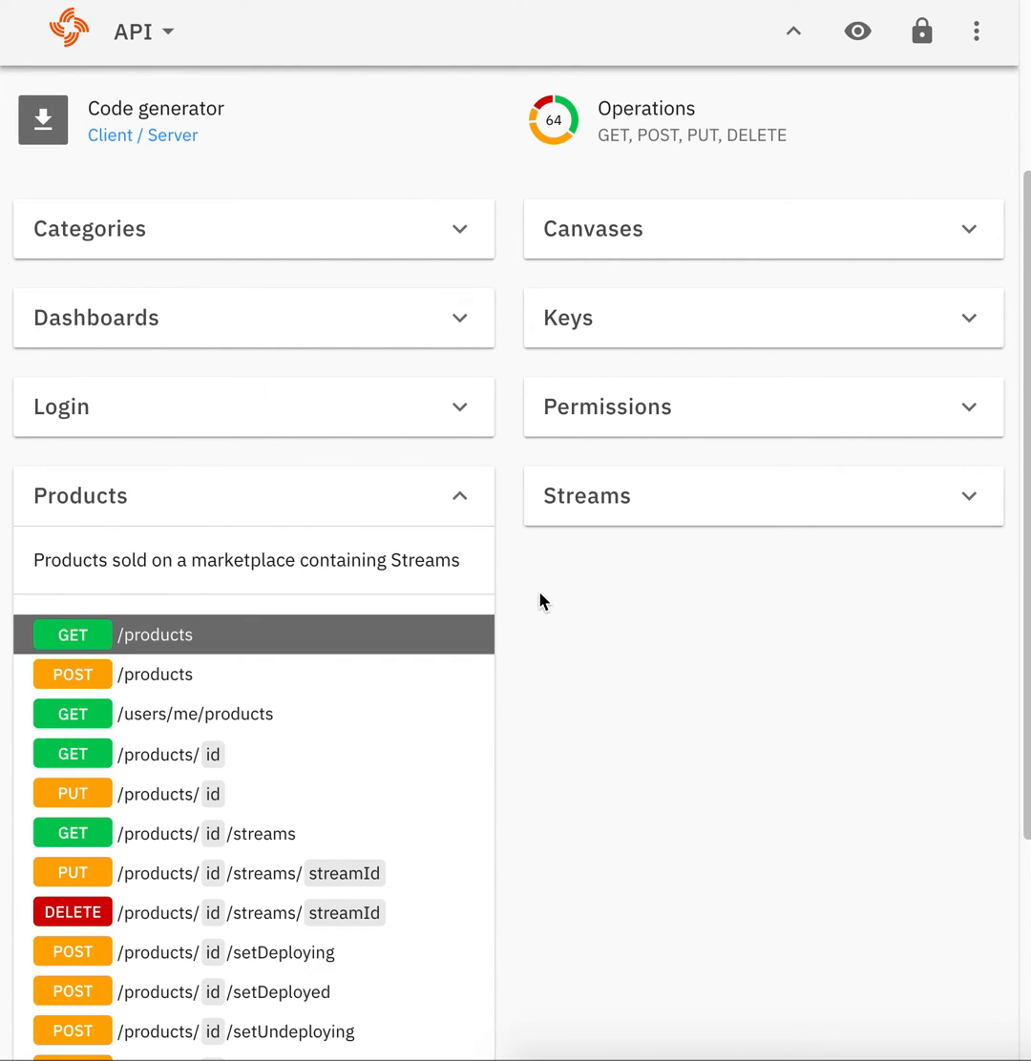
mouse_move(550, 668)
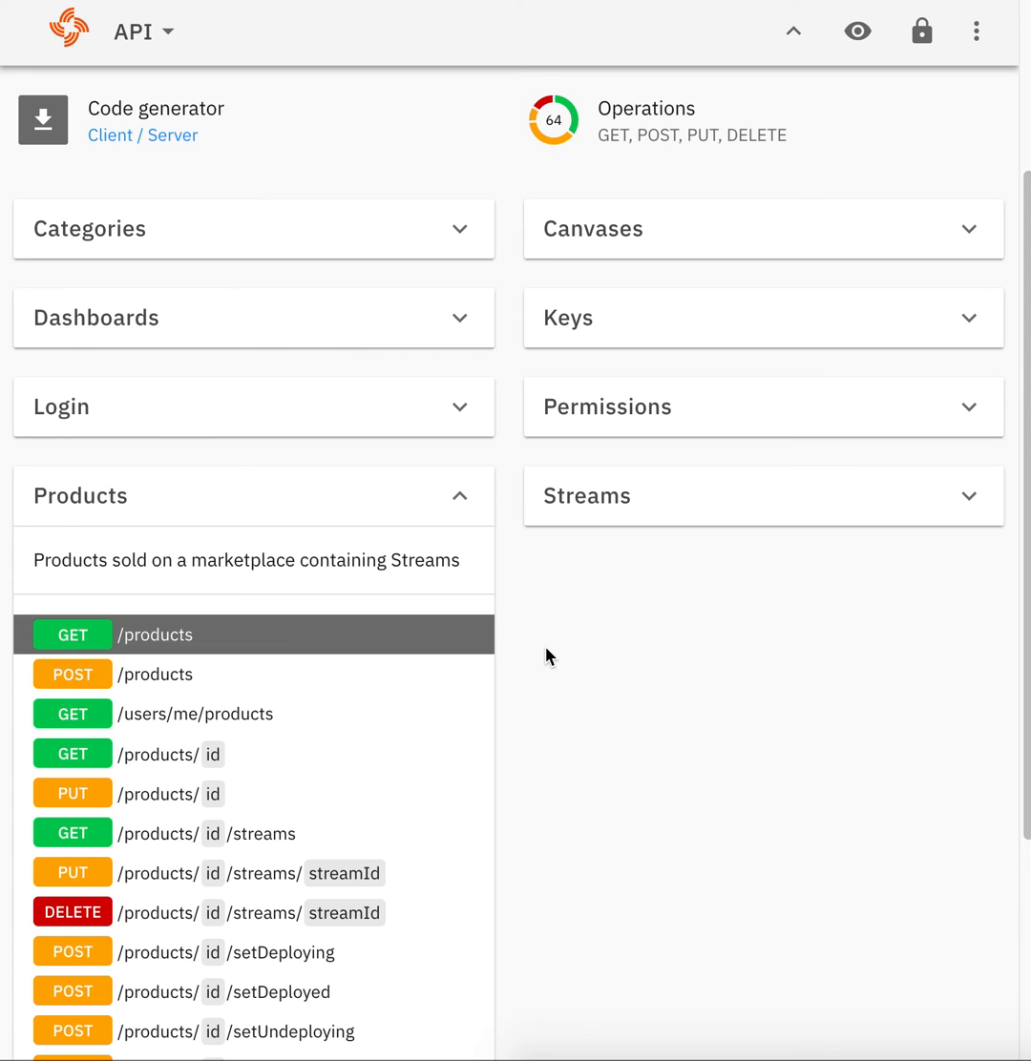
mouse_move(544, 665)
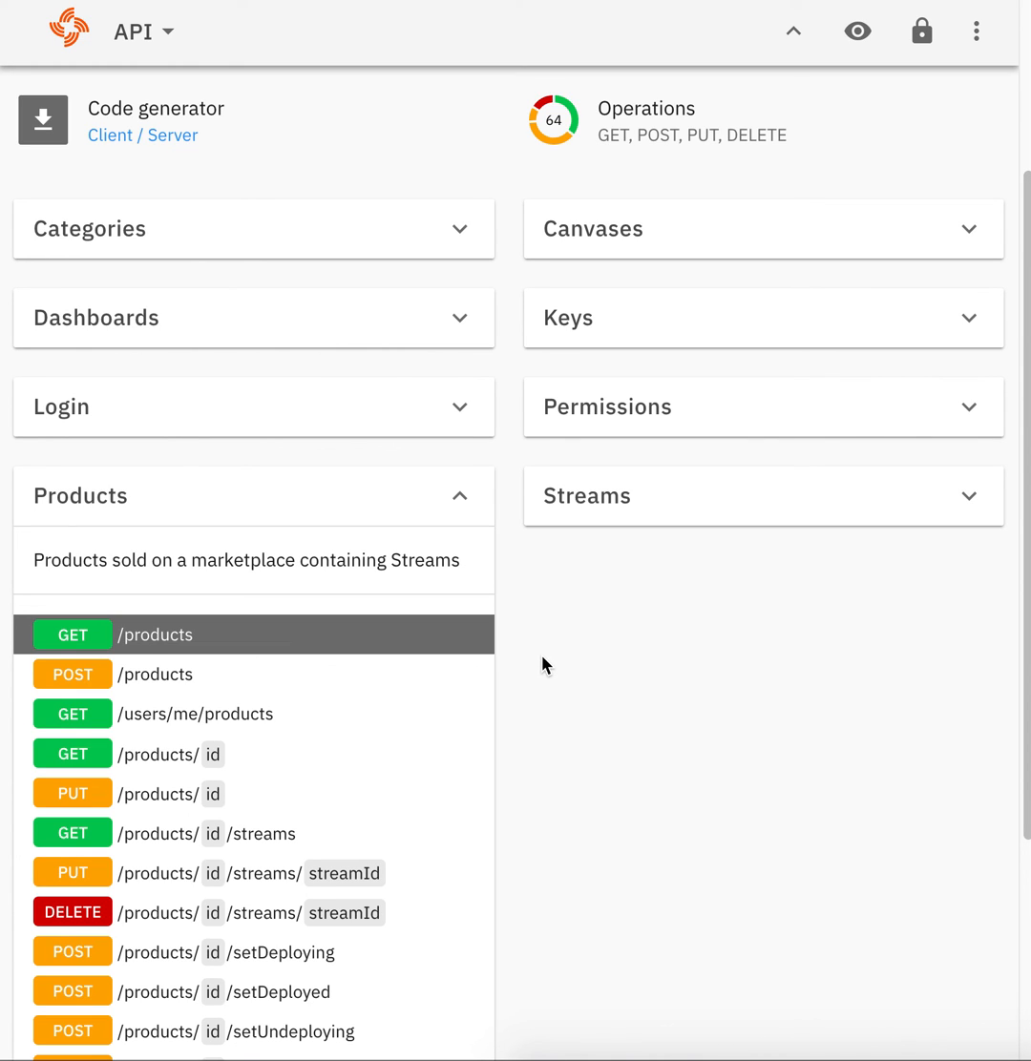